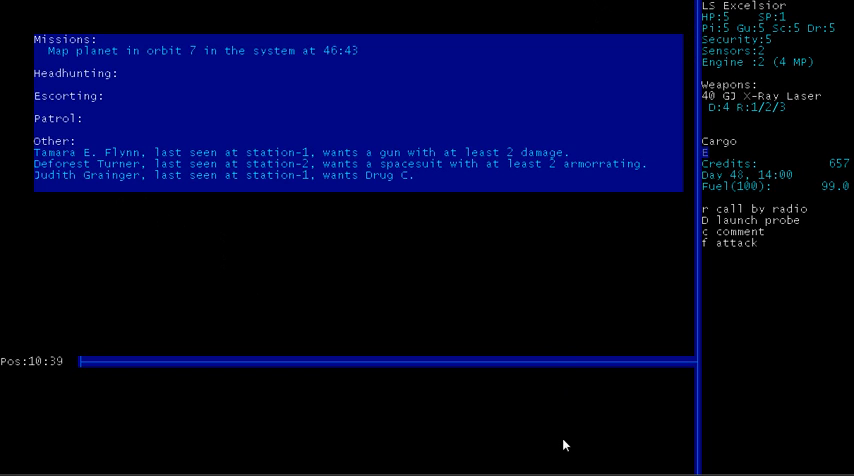
pyautogui.moveTo(476, 360)
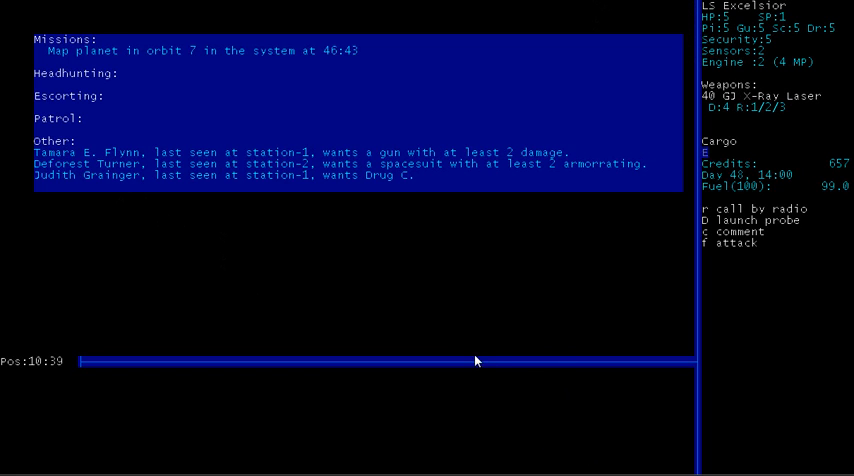
pyautogui.moveTo(396, 60)
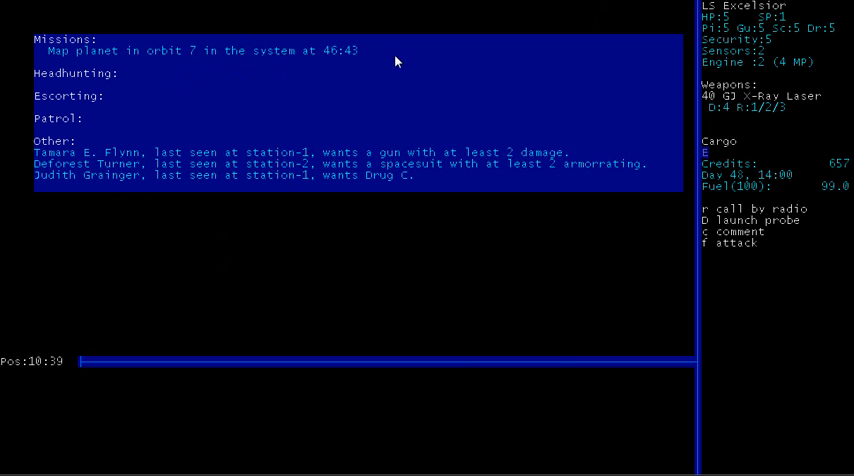
pyautogui.moveTo(604, 398)
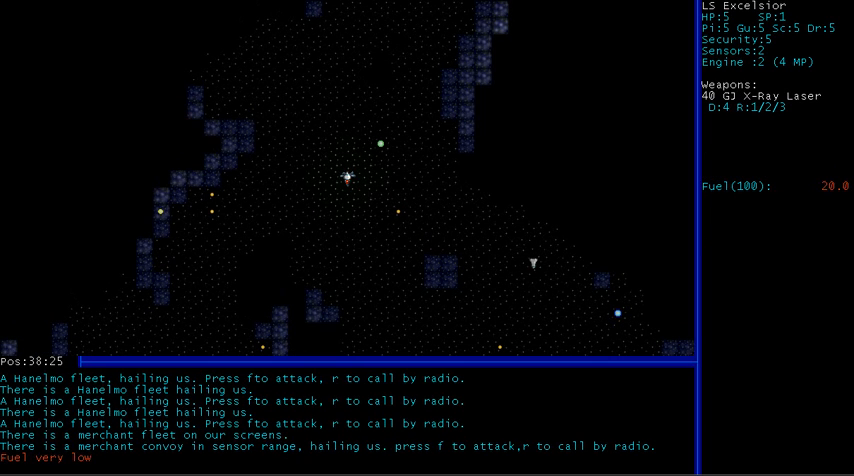
# Step: Dock at Station 1, refuel and accept the Smith Heavy Industries robot-factory job for 5000 credits
pyautogui.press('d')
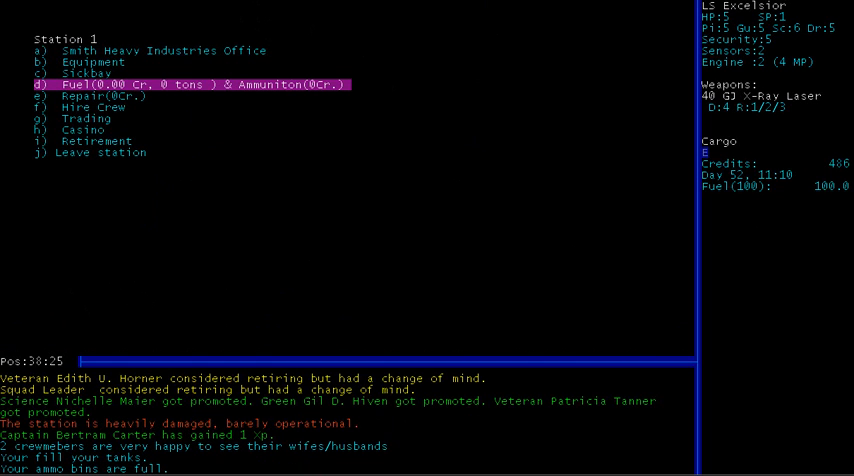
pyautogui.press('up')
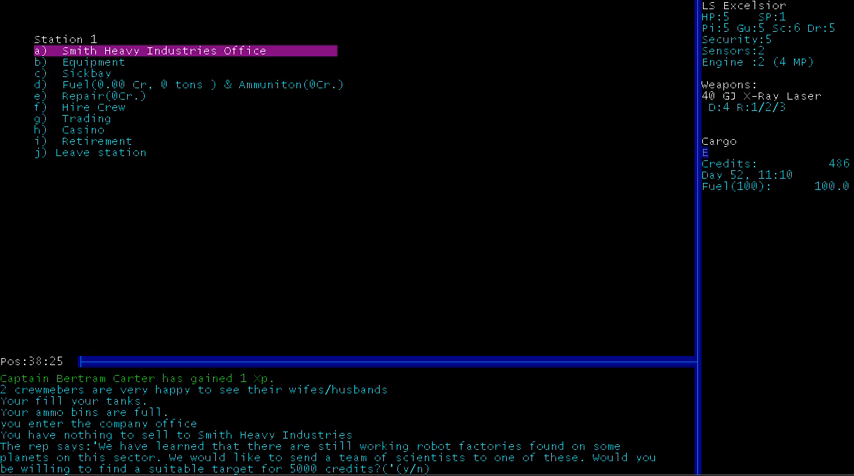
pyautogui.write('y')
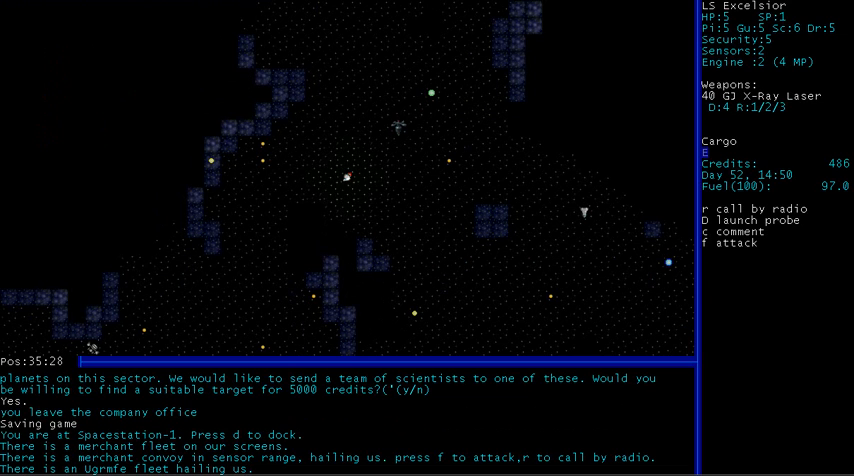
# Step: Steer the LS Excelsior away from Spacestation-1 toward the yellow-sun system
pyautogui.press('r')
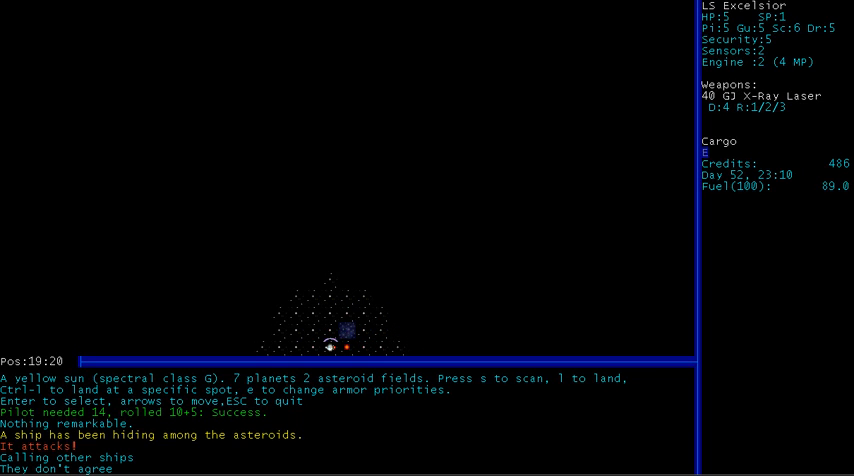
# Step: Move the ship west across the yellow-sun system toward its western edge
pyautogui.press('Left')
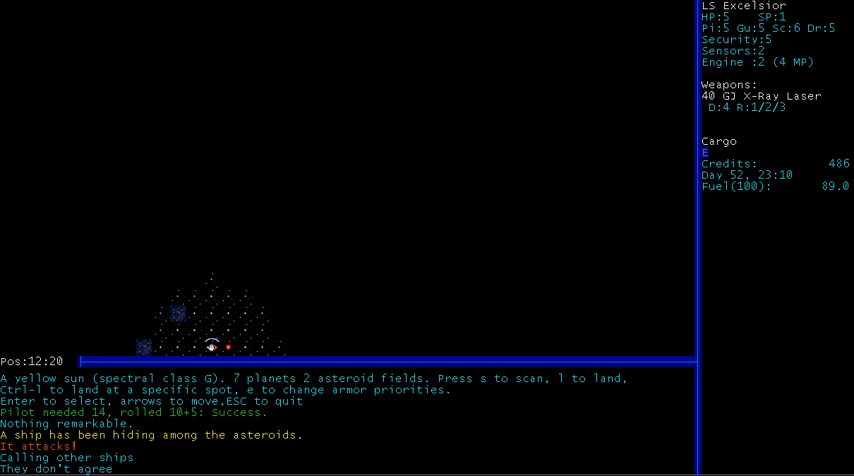
pyautogui.press('Left')
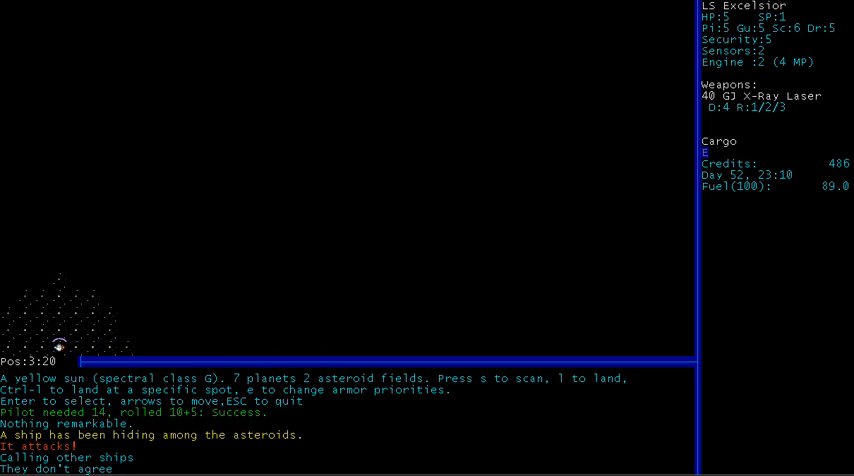
pyautogui.press('Left')
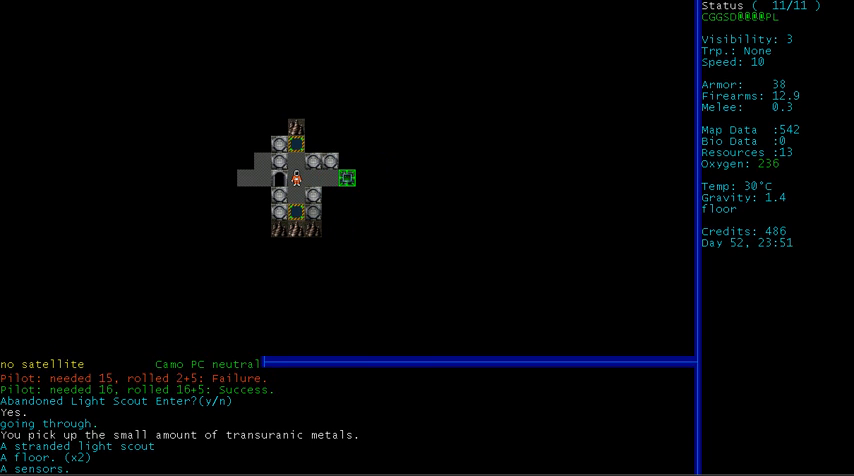
# Step: Transfer the grade 2 engine to the ship and exit through the derelict's airlock
pyautogui.press('right')
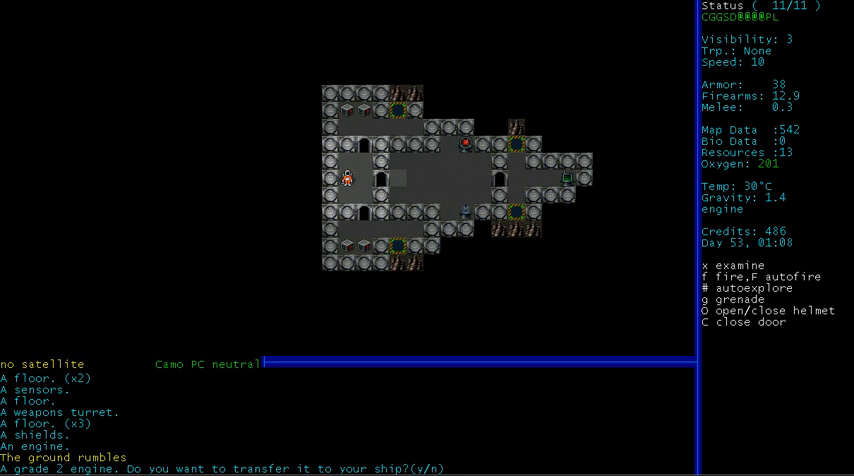
pyautogui.press('y')
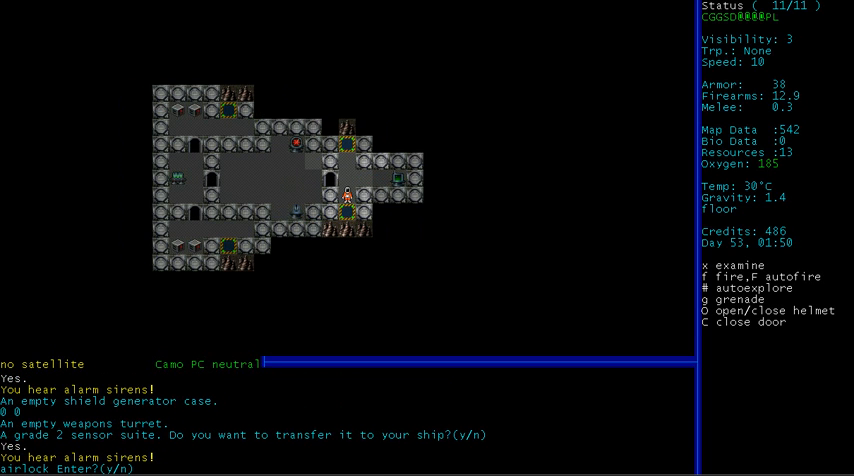
pyautogui.press('y')
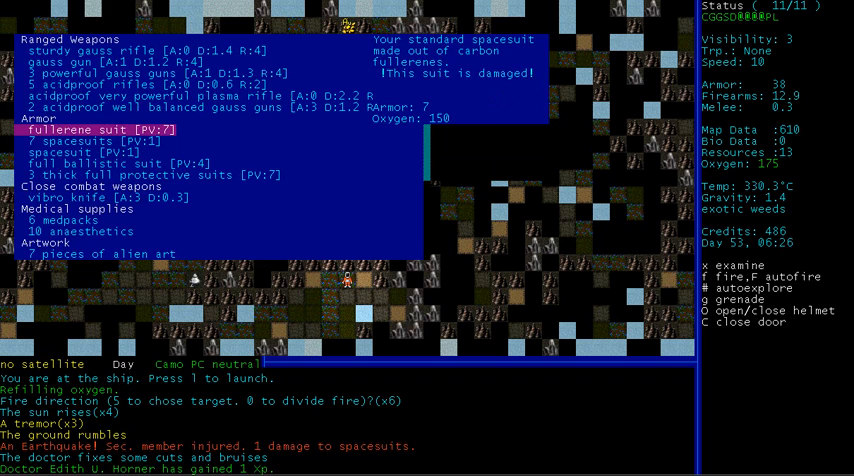
# Step: Inspect the damaged fullerene spacesuit in the equipment list, then leave it
pyautogui.press('Down')
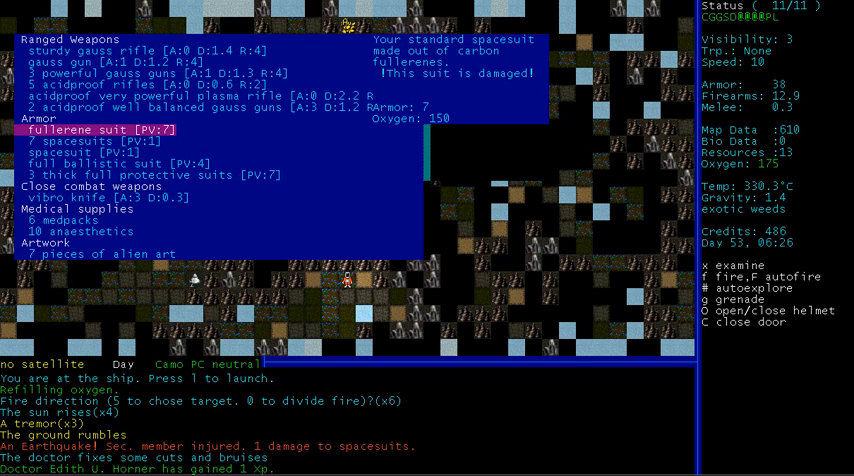
pyautogui.press('down')
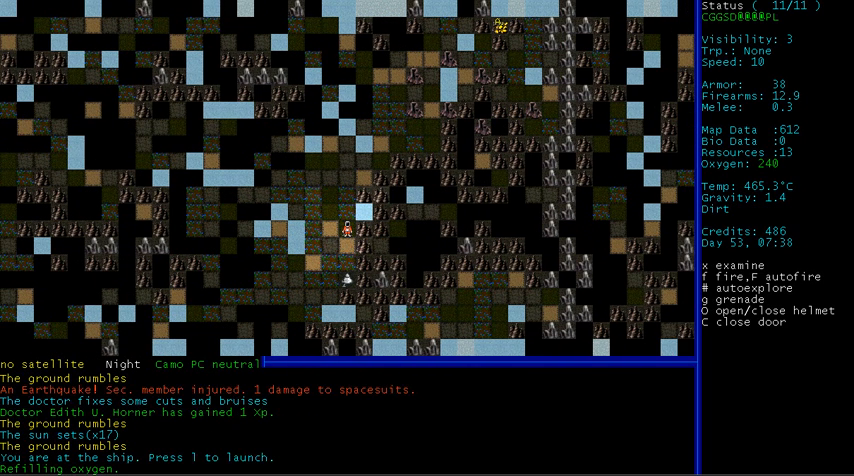
# Step: Launch into orbit and dismiss the planet 4 scan showing no atmosphere or lifeforms
pyautogui.press('l')
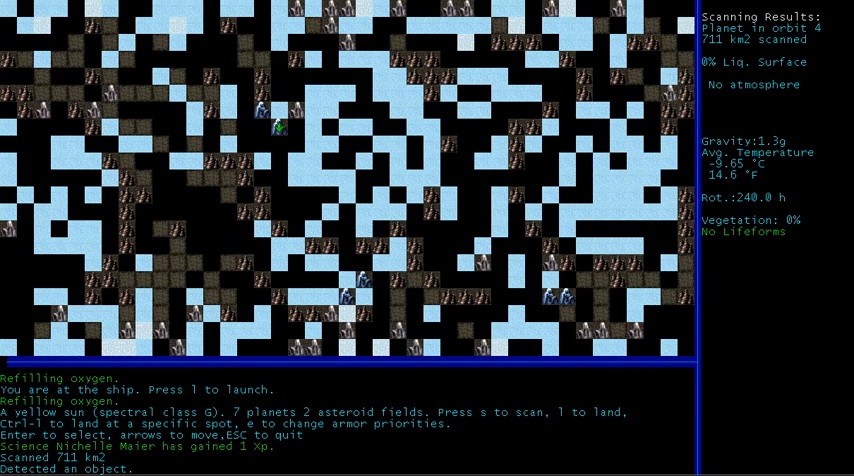
pyautogui.press('l')
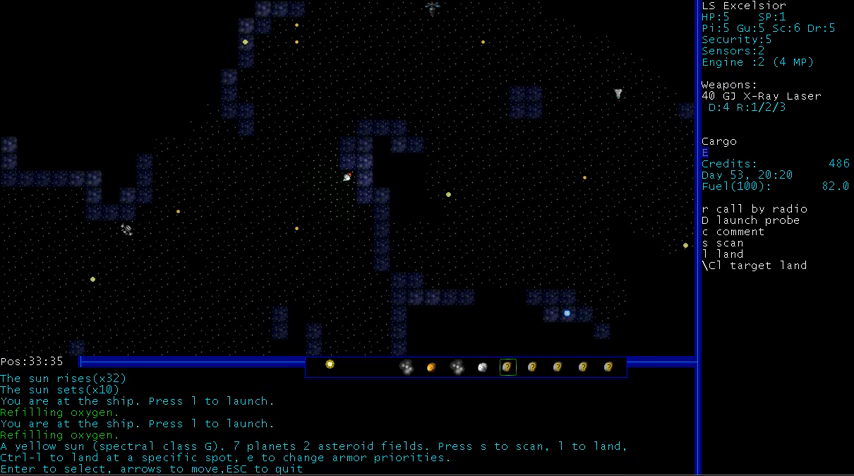
# Step: Begin landing on the frozen ice planet
pyautogui.press('s')
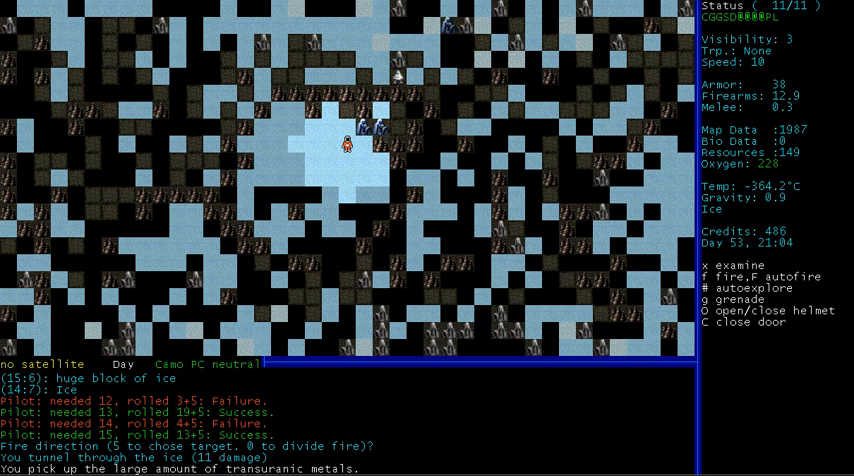
# Step: Tunnel downward collecting metals, then launch from the icy planet
pyautogui.press('Down')
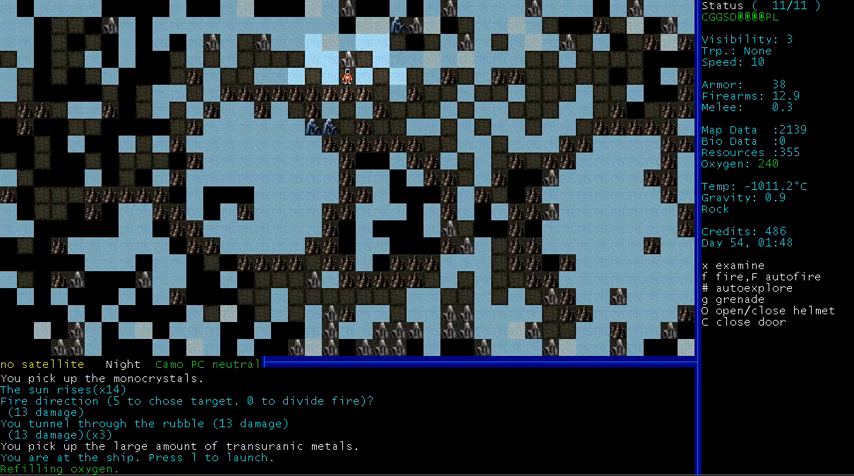
pyautogui.press('l')
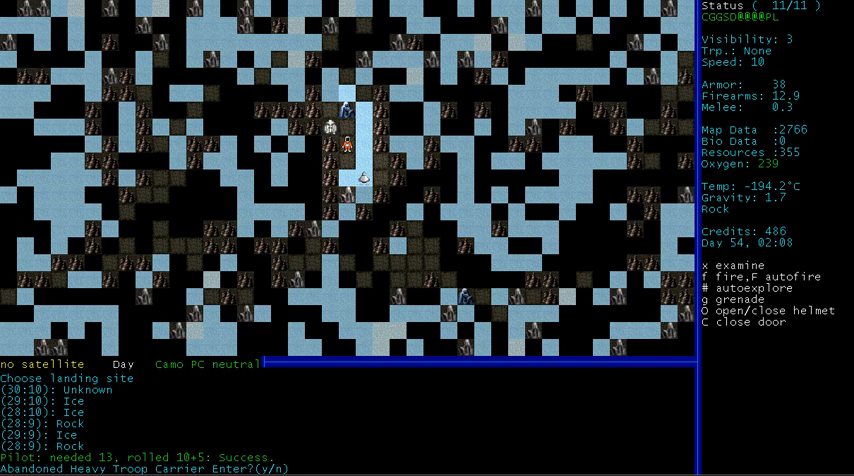
# Step: Enter the abandoned heavy troop carrier and walk up through its corridors
pyautogui.press('y')
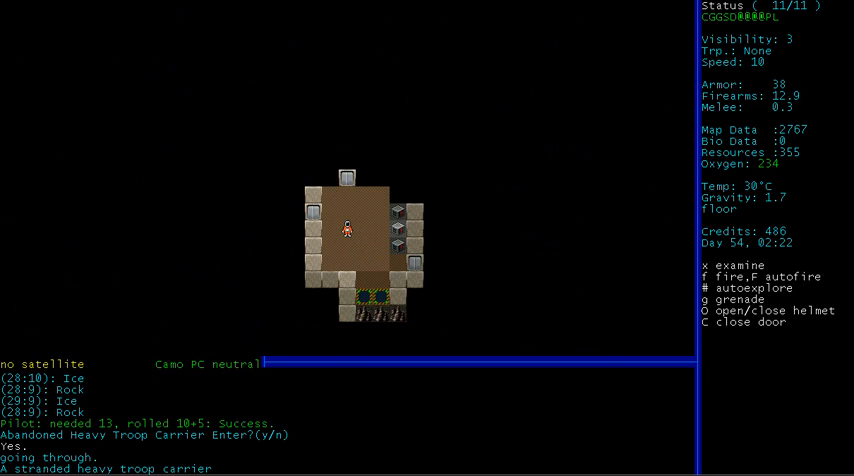
pyautogui.press('up')
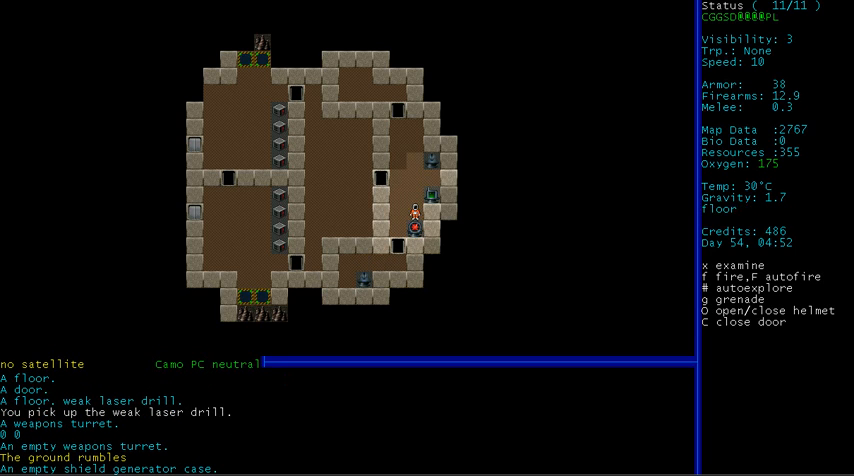
pyautogui.press('up')
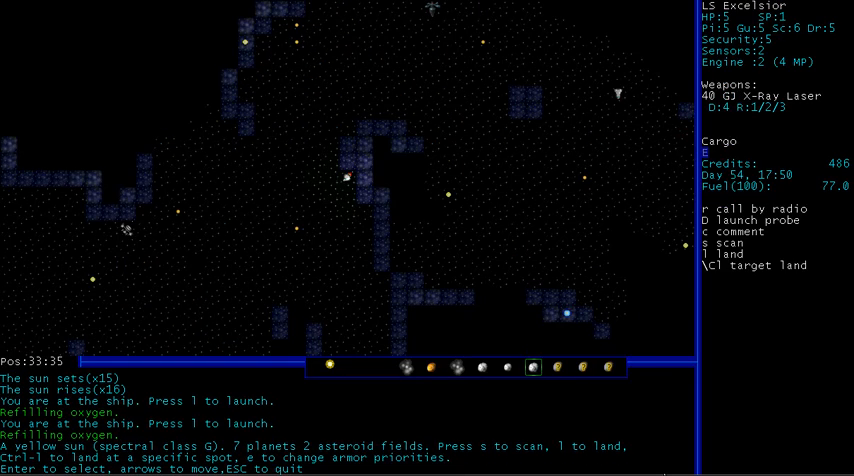
# Step: Scan the icy planet, choose a landing spot and land on its surface
pyautogui.press('s')
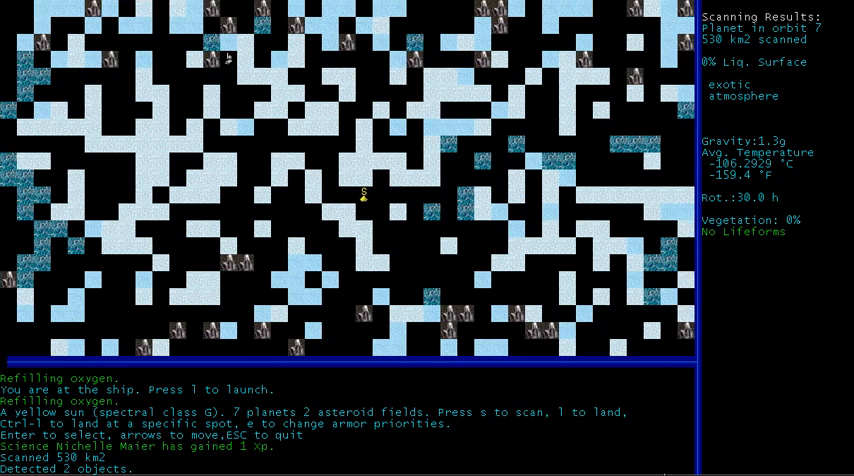
pyautogui.press('Left')
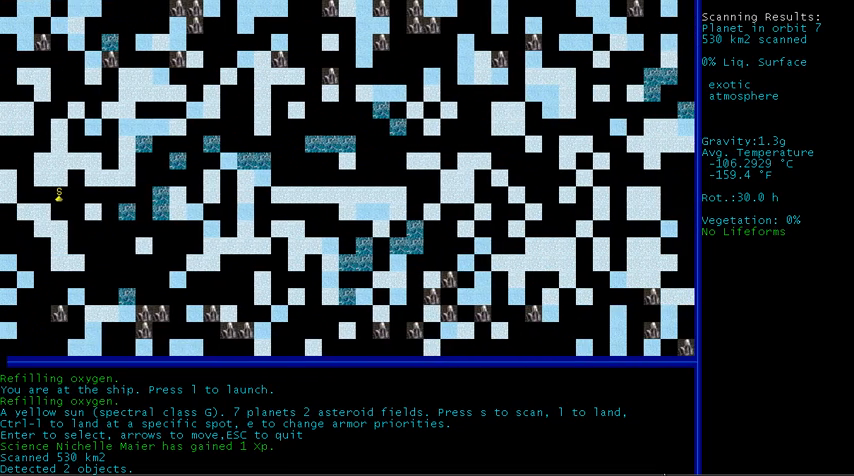
pyautogui.press('l')
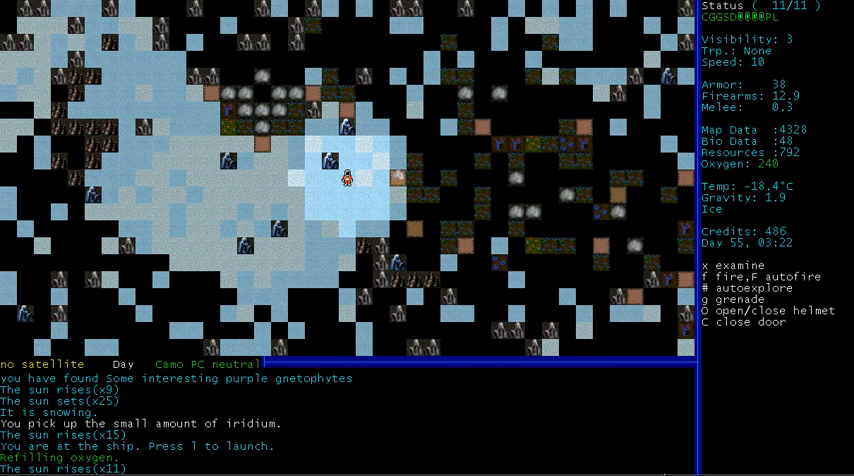
# Step: Launch from the icy planet, scan the deep-ocean planet and attempt a landing that fails its pilot rolls
pyautogui.press('l')
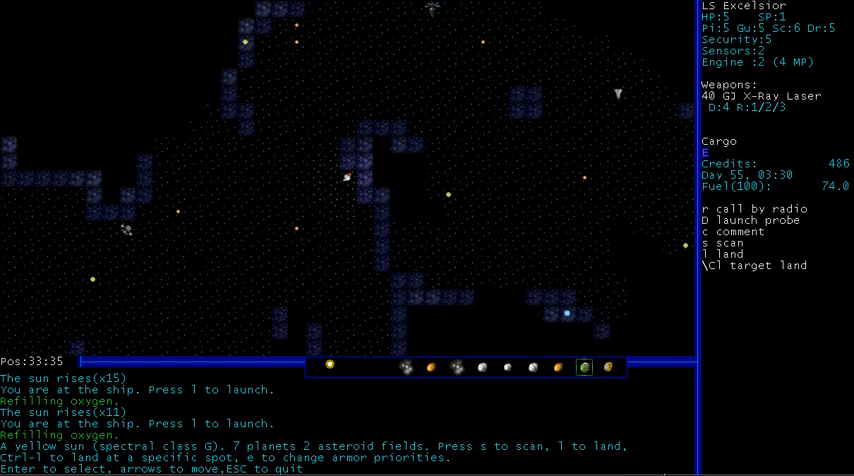
pyautogui.press('s')
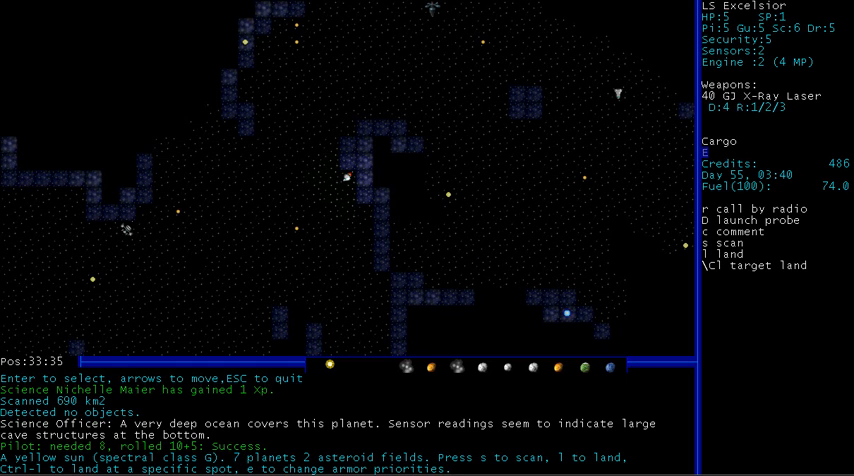
pyautogui.press('s')
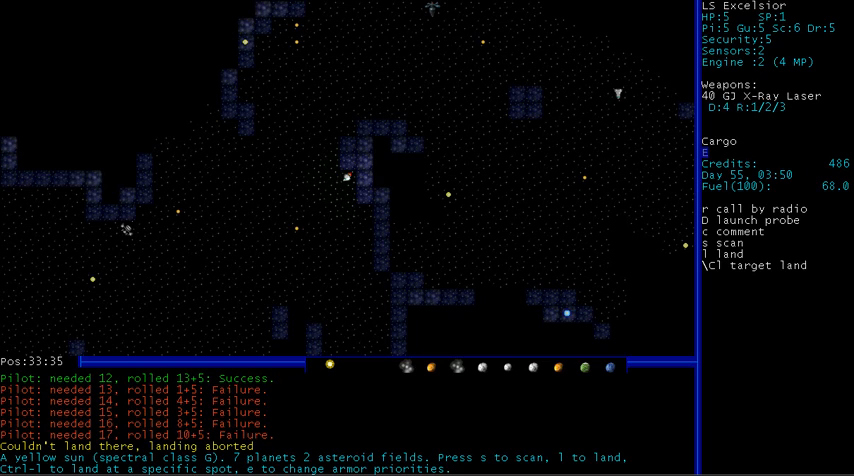
# Step: Retry the landing on the ocean planet and face the attacking squid-like creature
pyautogui.press('s')
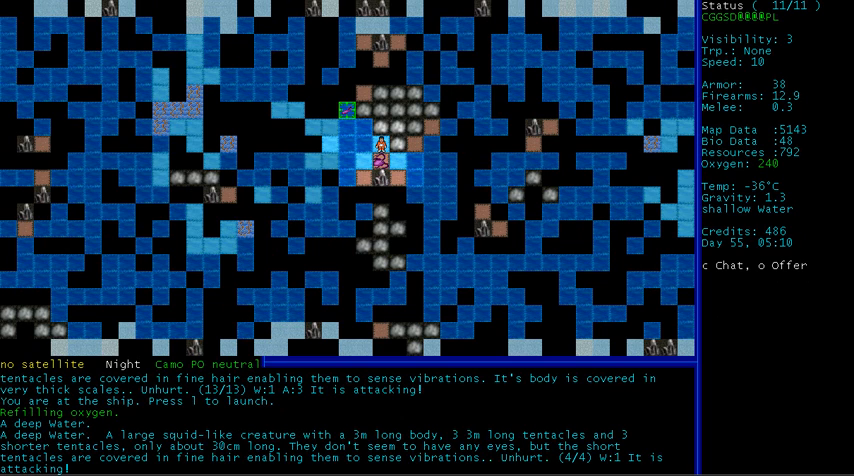
pyautogui.press('up')
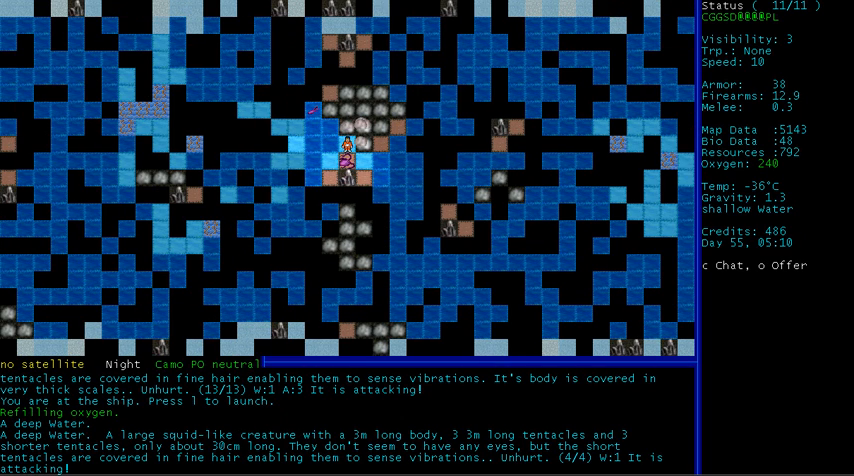